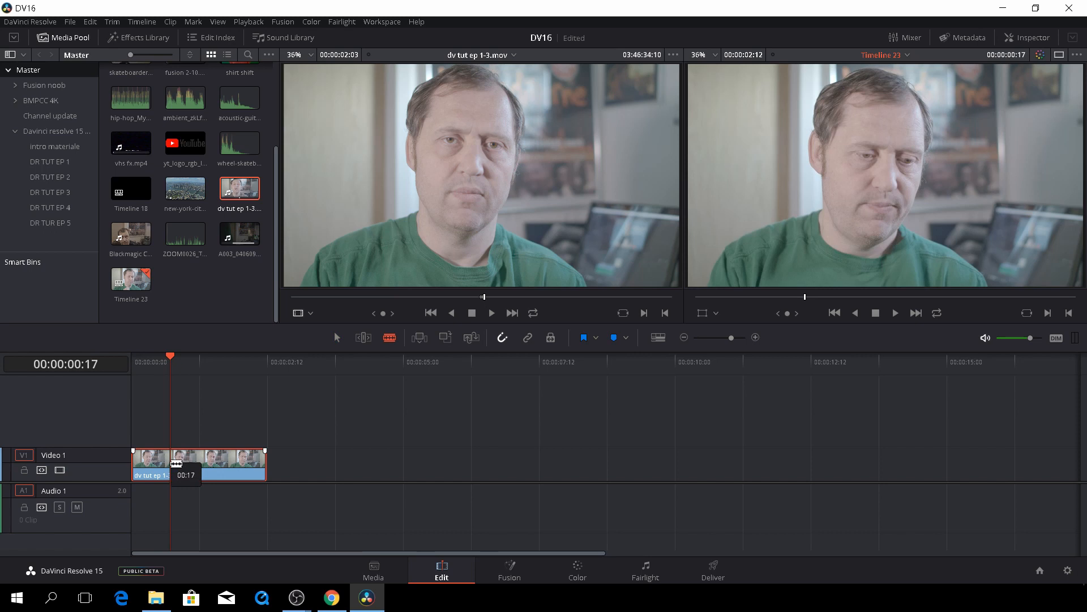
# Step: Blade the timeline clip at 00:00:00:17 into two clips and move to the Color page
pyautogui.moveTo(203, 464); pyautogui.dragTo(173, 464)
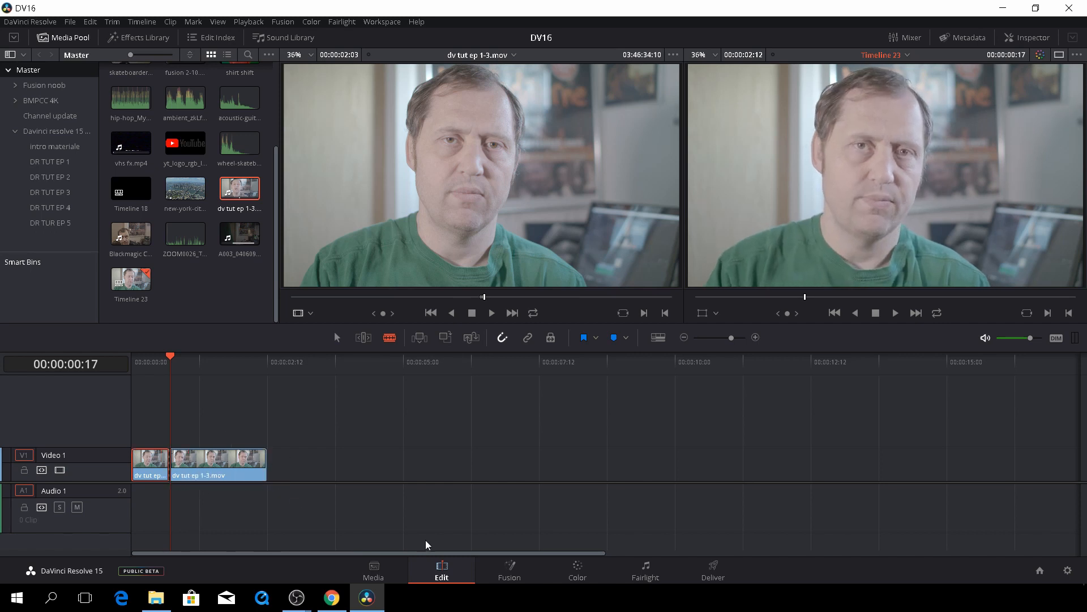
pyautogui.click(577, 568)
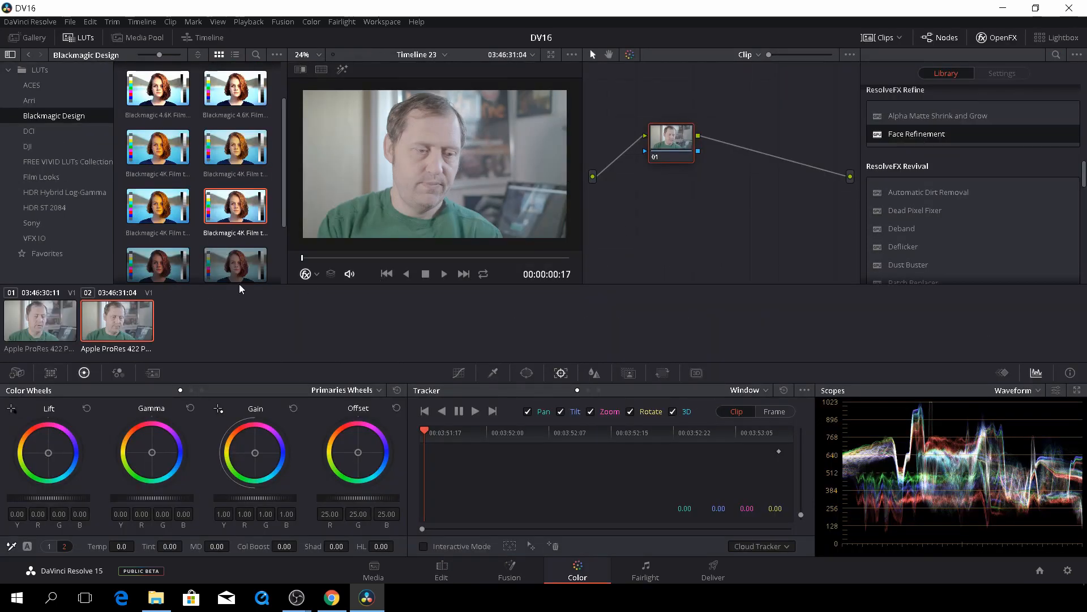
# Step: On clip 01 add a serial node carrying a Blackmagic 4K Film LUT, then another serial node
pyautogui.click(40, 319)
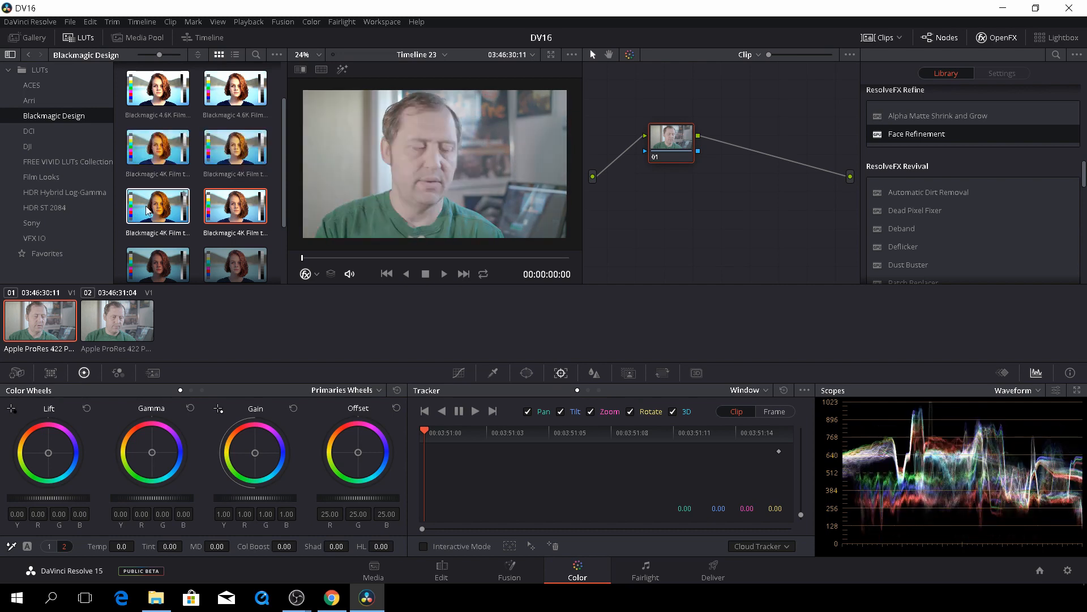
pyautogui.click(158, 205)
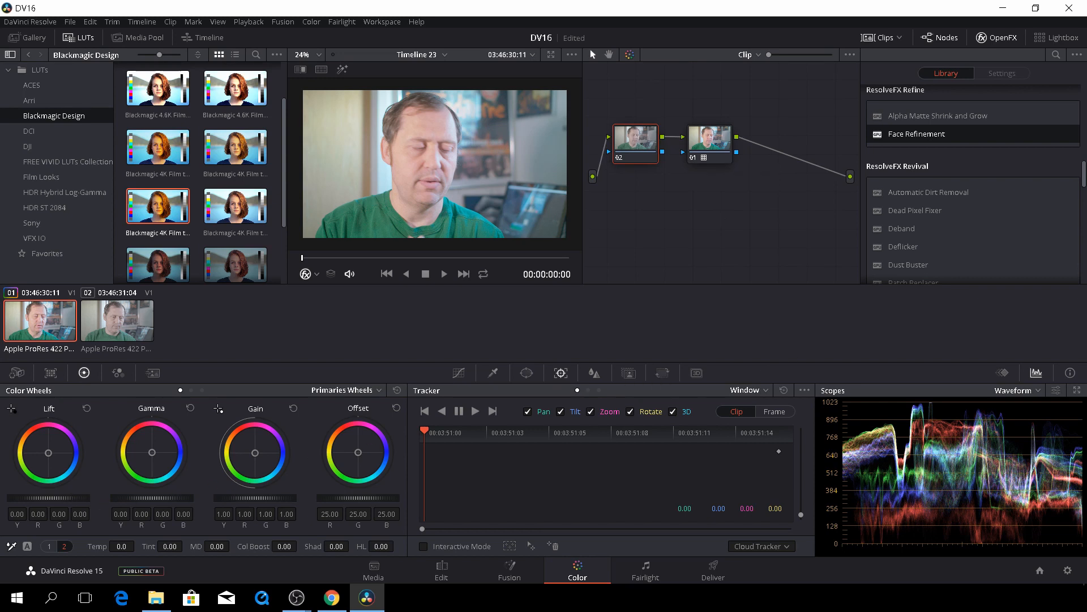
pyautogui.moveTo(48, 453); pyautogui.dragTo(48, 457)
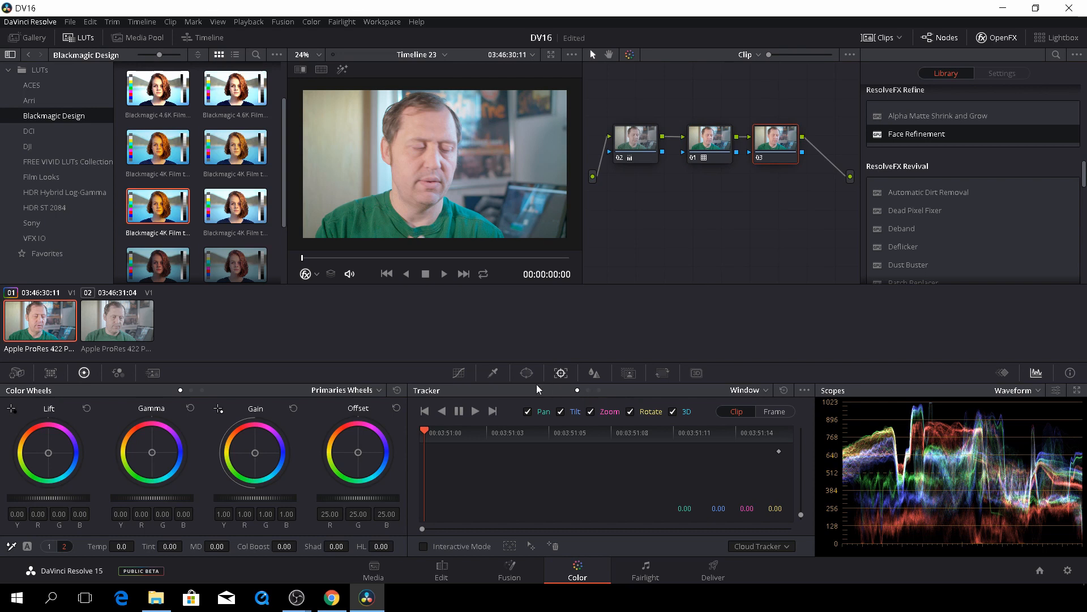
# Step: Show the Qualifier palette in the Color page toolbar
pyautogui.click(493, 372)
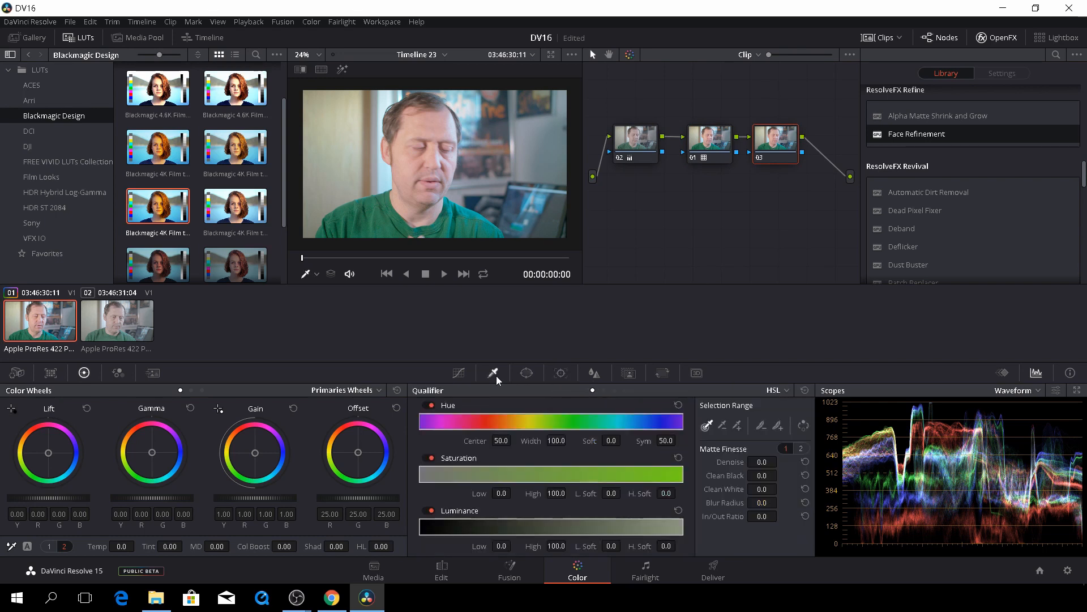
pyautogui.click(235, 263)
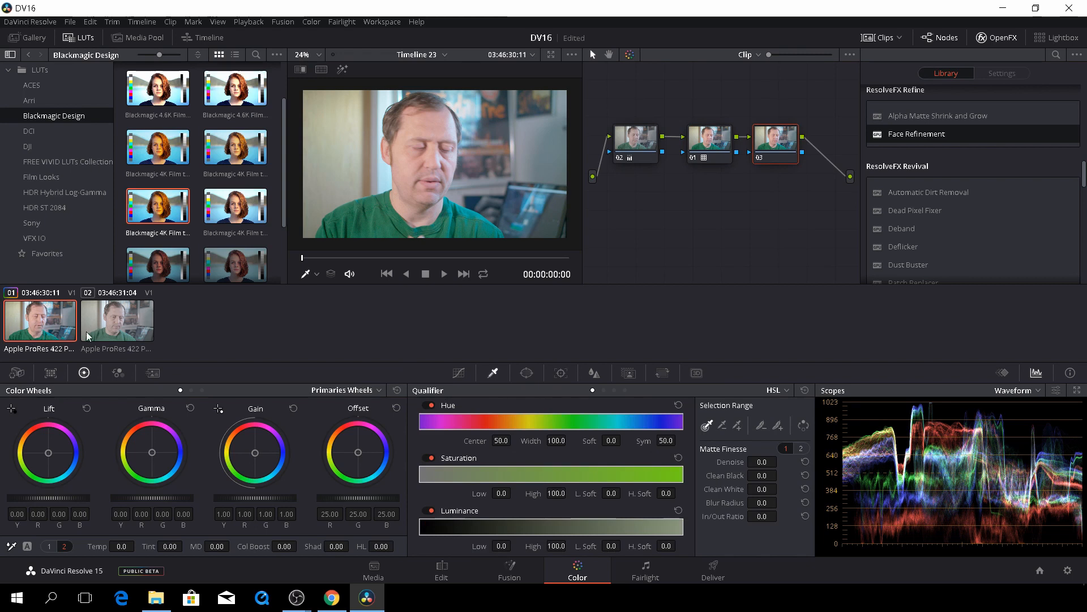
pyautogui.moveTo(197, 316)
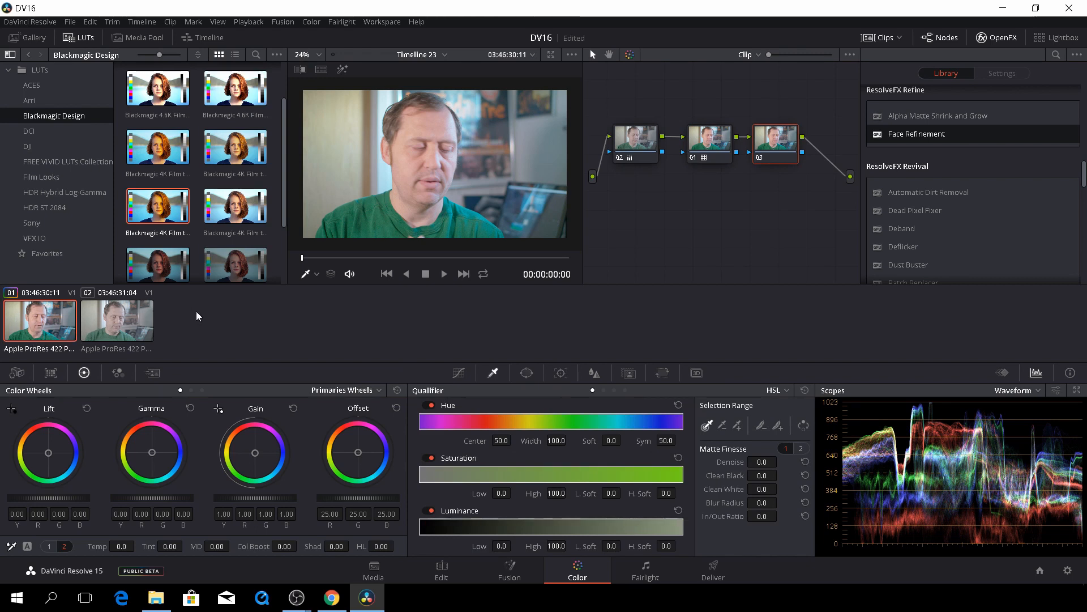
pyautogui.moveTo(123, 336)
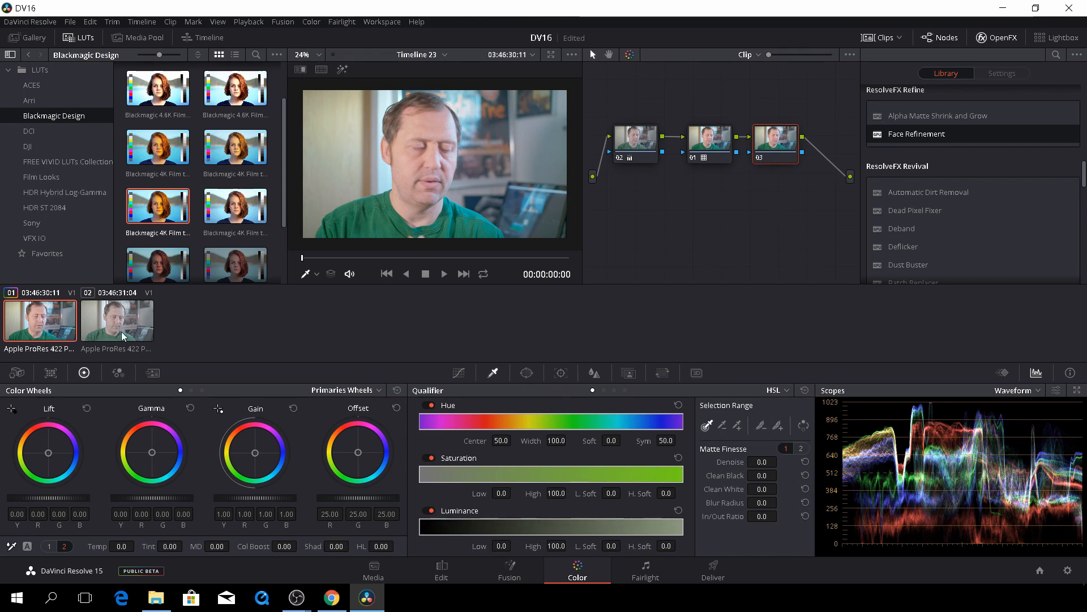
# Step: Select clip 02 and copy clip 01's three-node LUT grade onto it
pyautogui.click(116, 320)
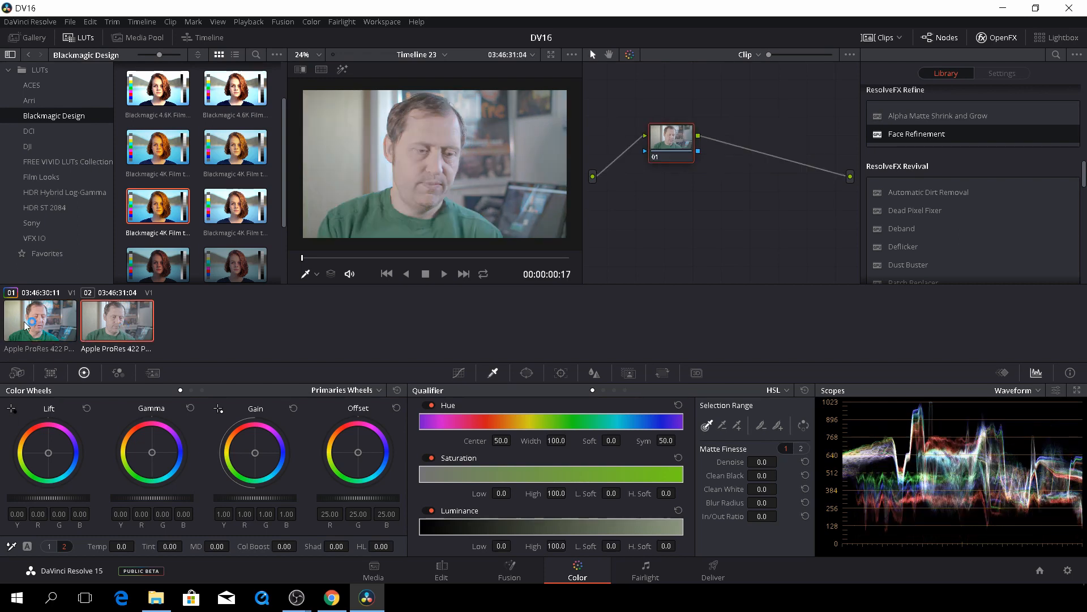
pyautogui.click(117, 319)
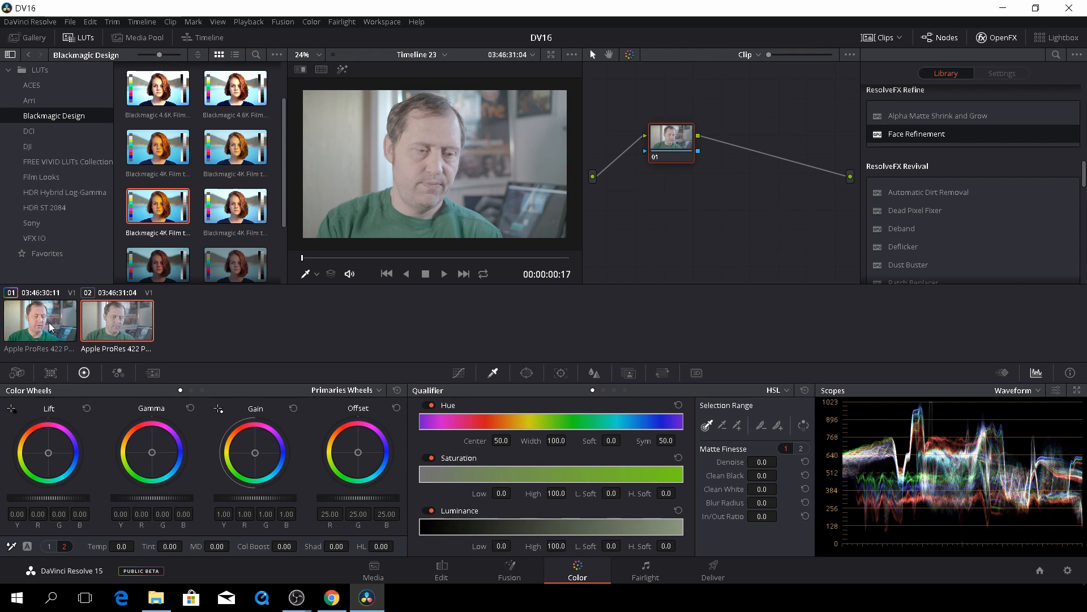
pyautogui.click(116, 319)
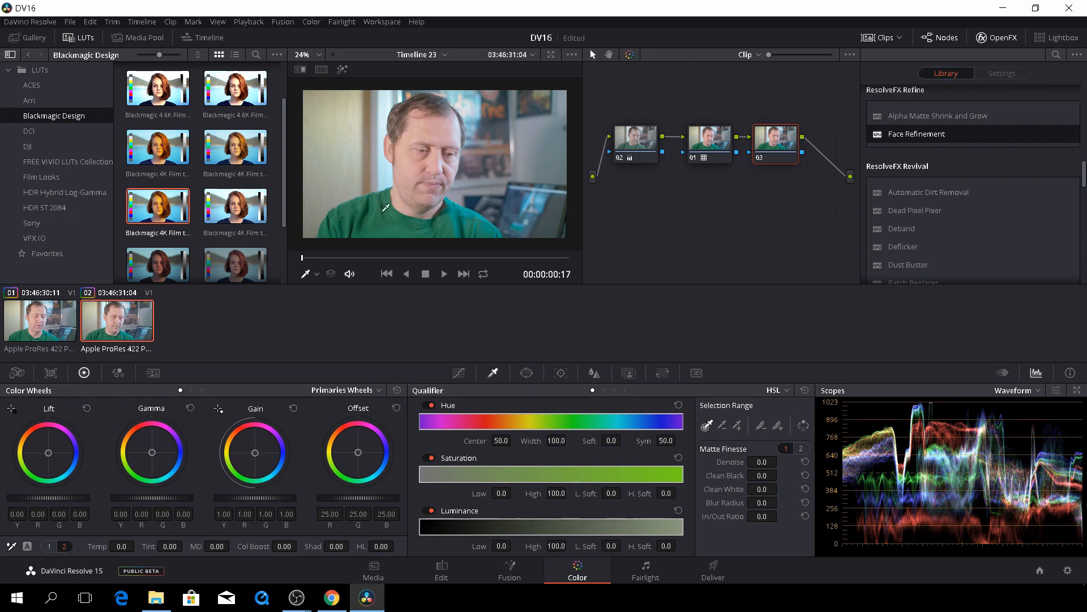
pyautogui.moveTo(555, 265)
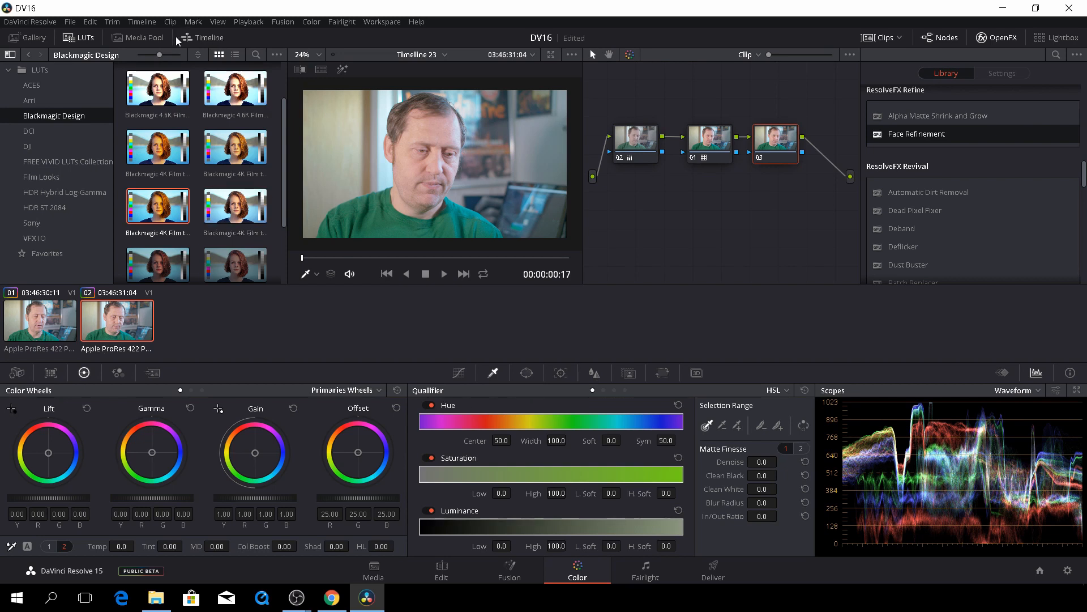
# Step: Hide the LUT browser and highlight the qualified green shirt as a matte over grey
pyautogui.click(83, 37)
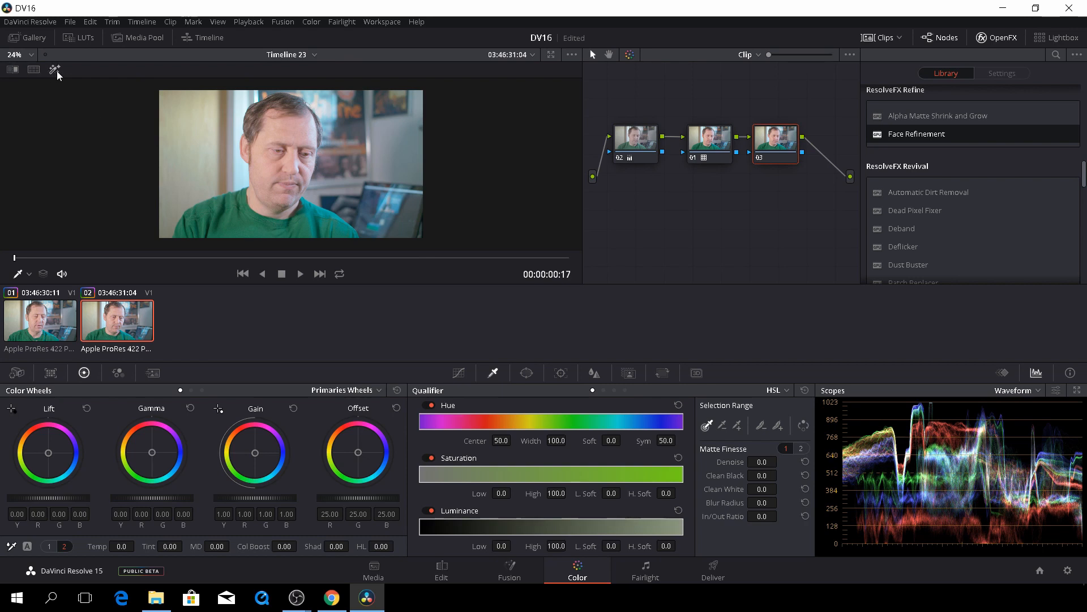
pyautogui.click(54, 69)
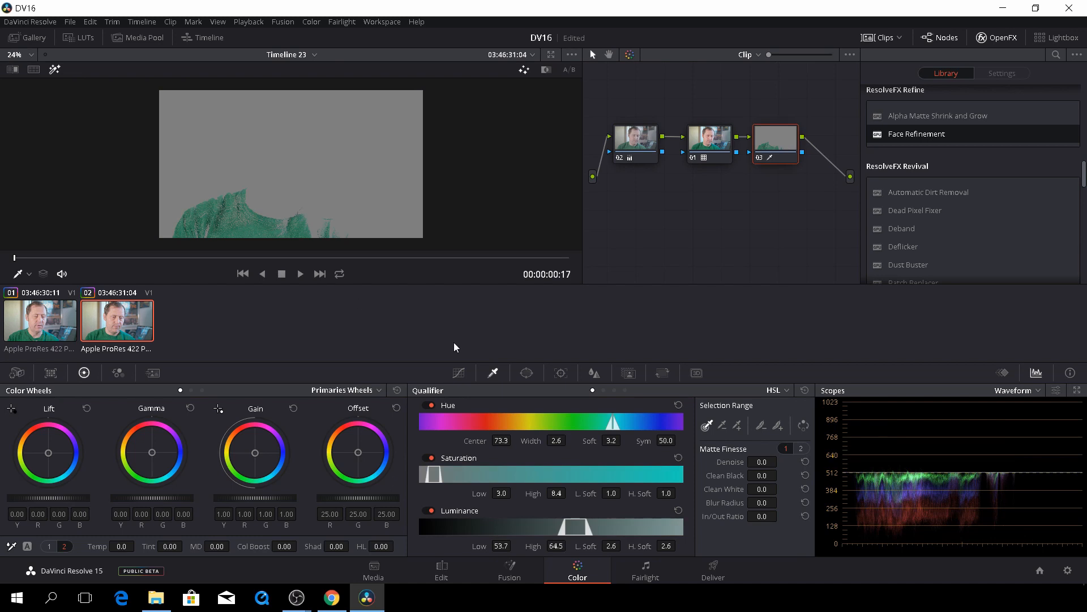
pyautogui.moveTo(449, 345)
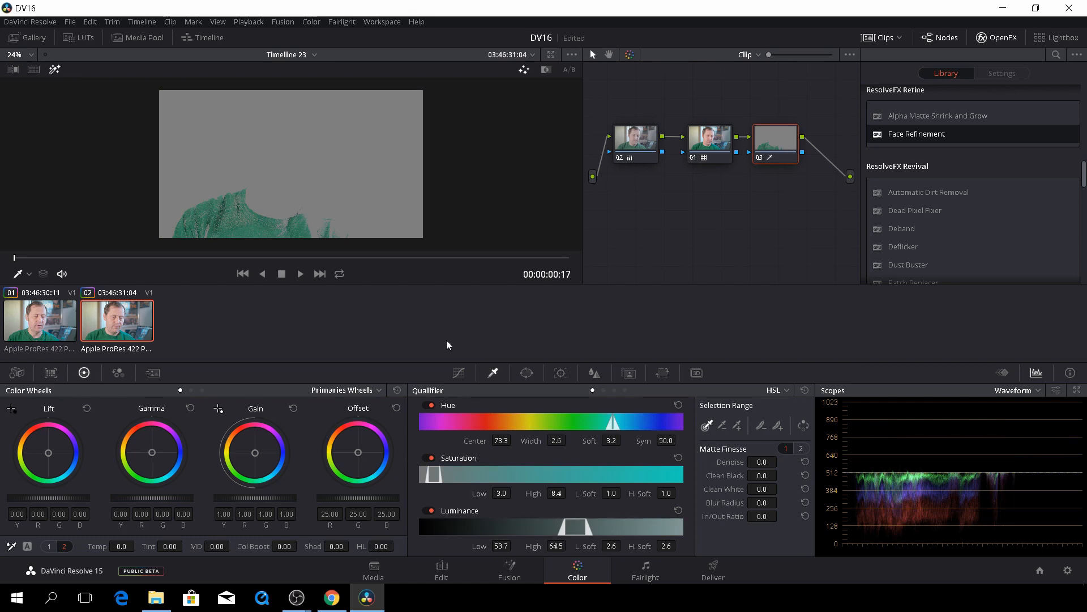
pyautogui.moveTo(512, 459)
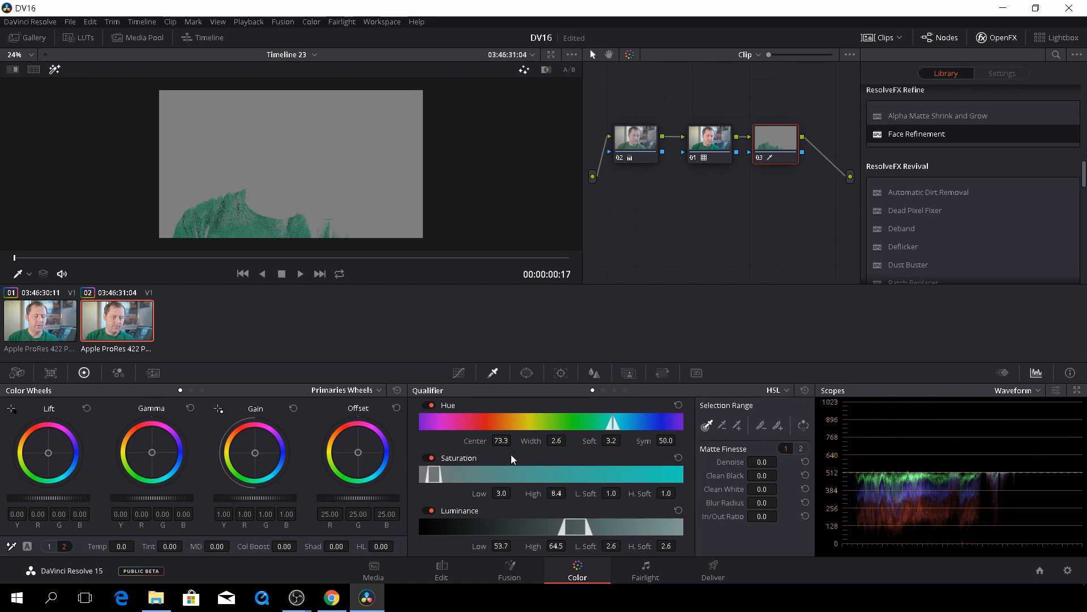
pyautogui.moveTo(505, 453)
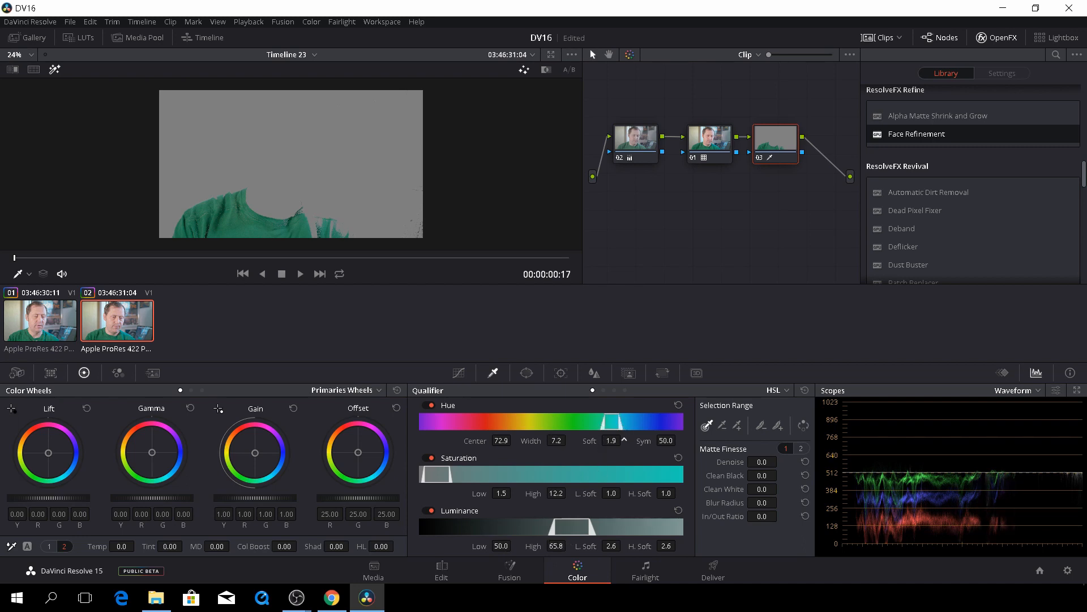
# Step: Adjust the qualifier's hue softness and width to fit the green shirt
pyautogui.moveTo(614, 421); pyautogui.dragTo(631, 422)
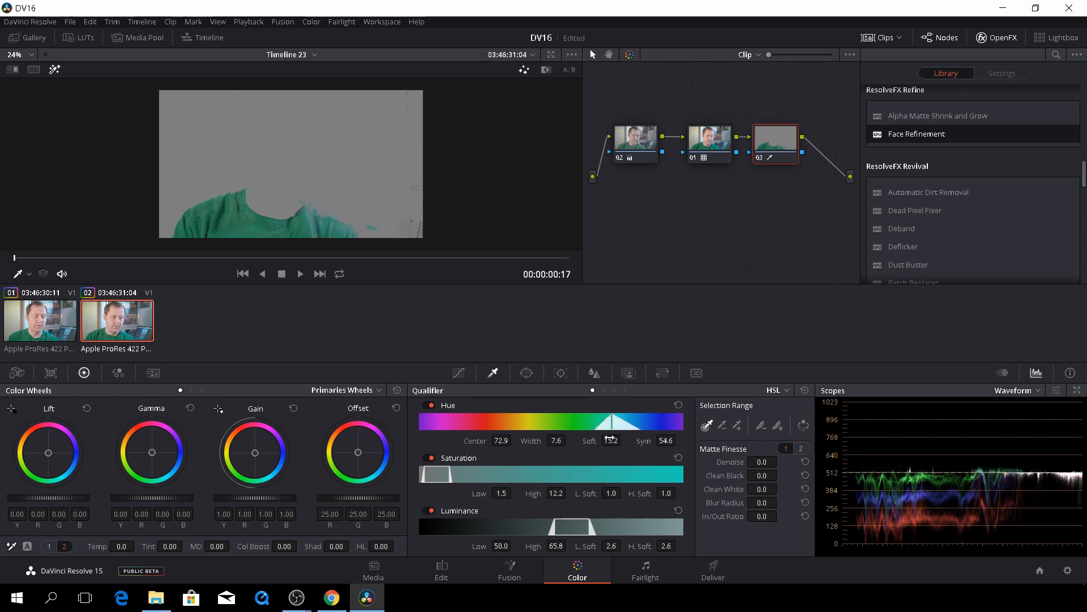
pyautogui.moveTo(609, 439); pyautogui.dragTo(612, 439)
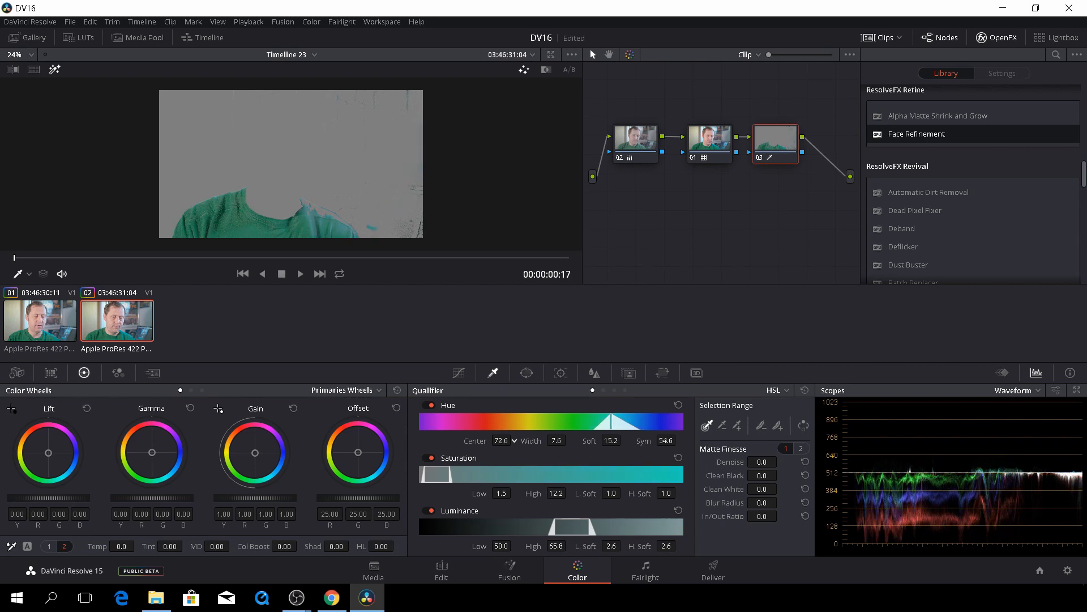
pyautogui.click(570, 440)
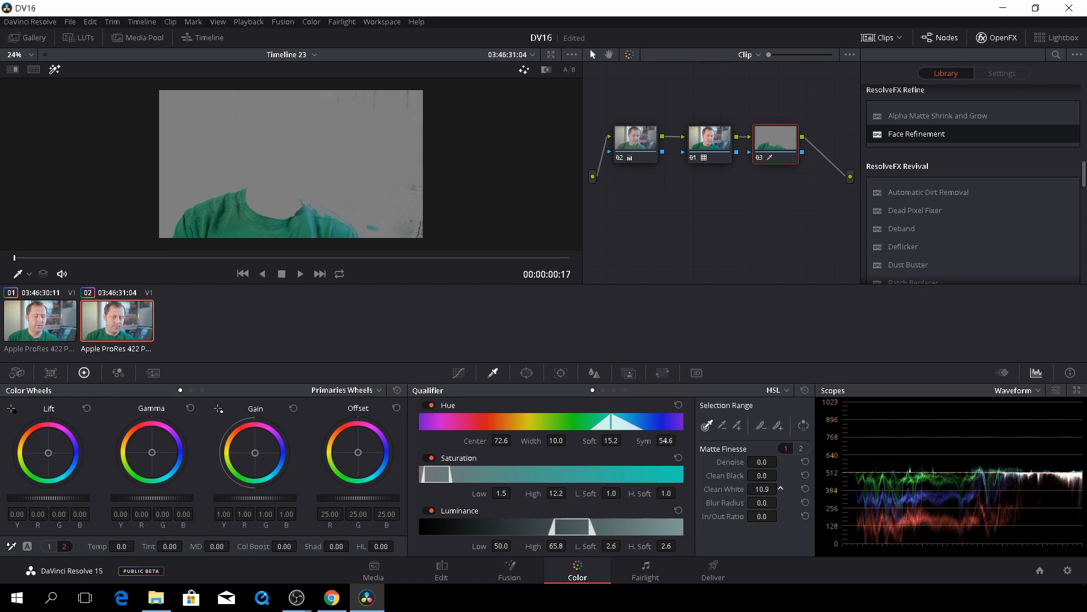
# Step: Raise Clean Black and Clean White to remove speckles and holes, and widen the hue range
pyautogui.moveTo(763, 489); pyautogui.dragTo(770, 489)
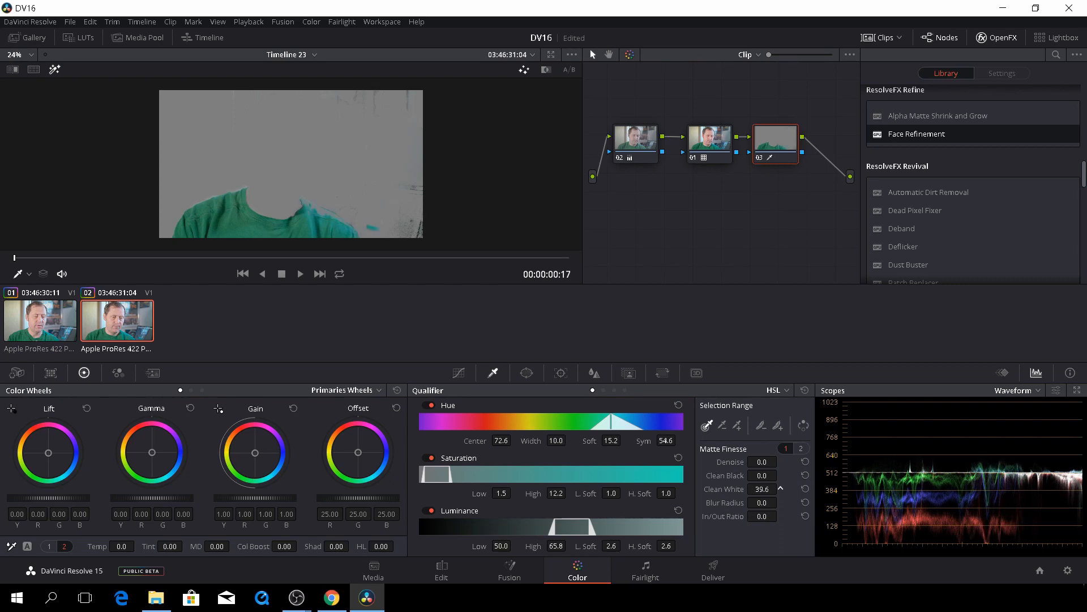
pyautogui.moveTo(763, 490); pyautogui.dragTo(771, 489)
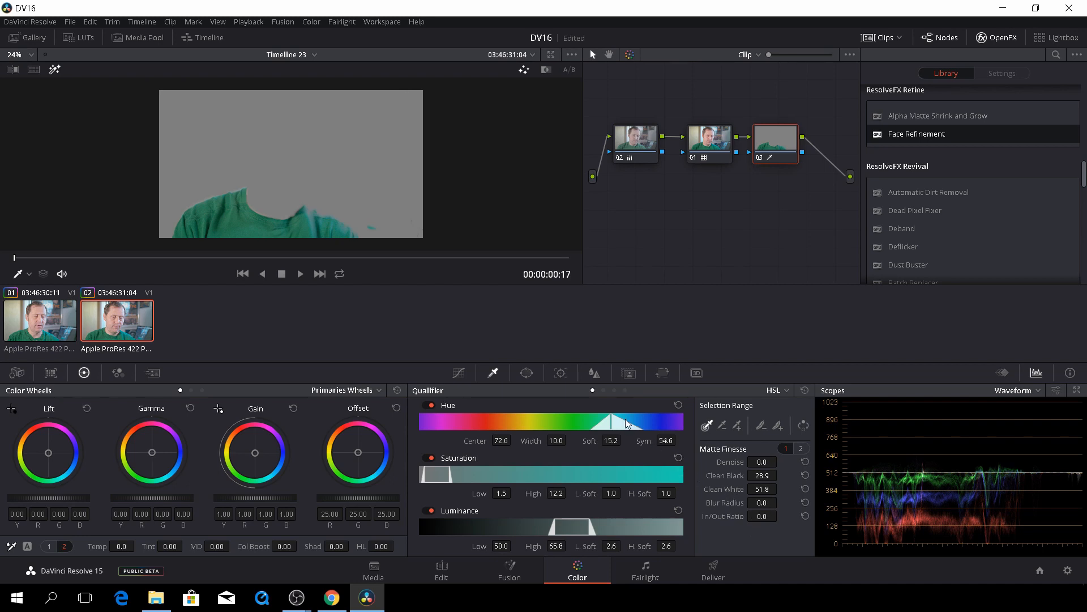
pyautogui.moveTo(618, 422); pyautogui.dragTo(626, 421)
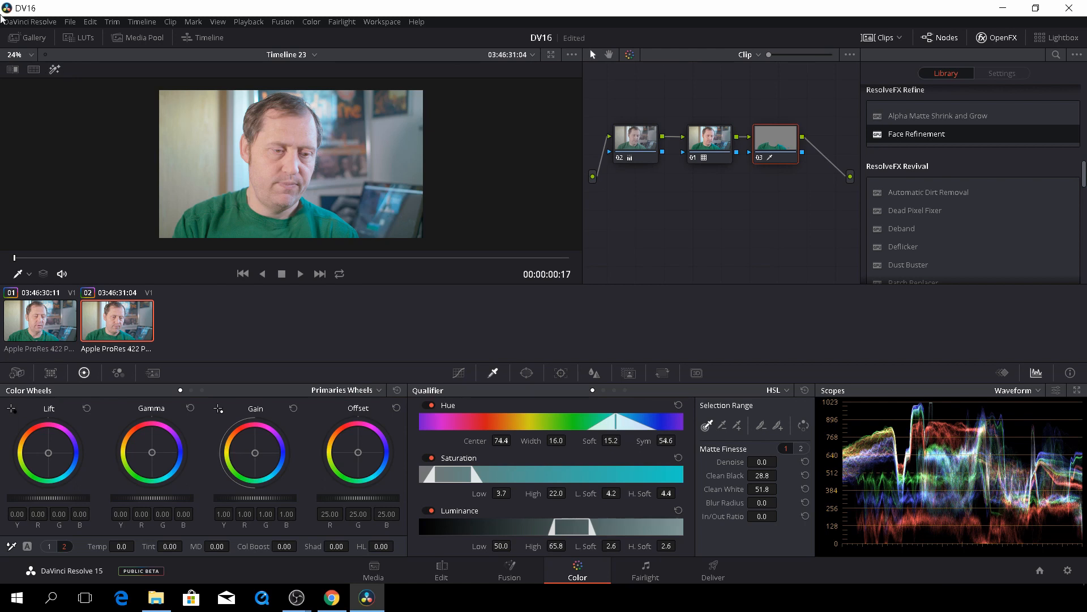
pyautogui.moveTo(254, 257)
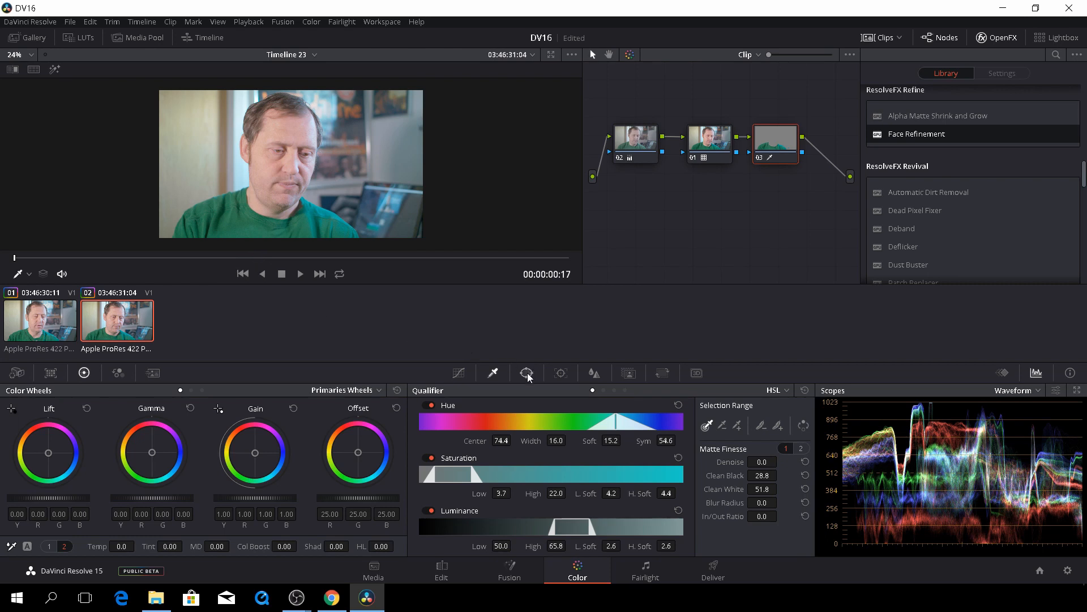
pyautogui.moveTo(527, 373)
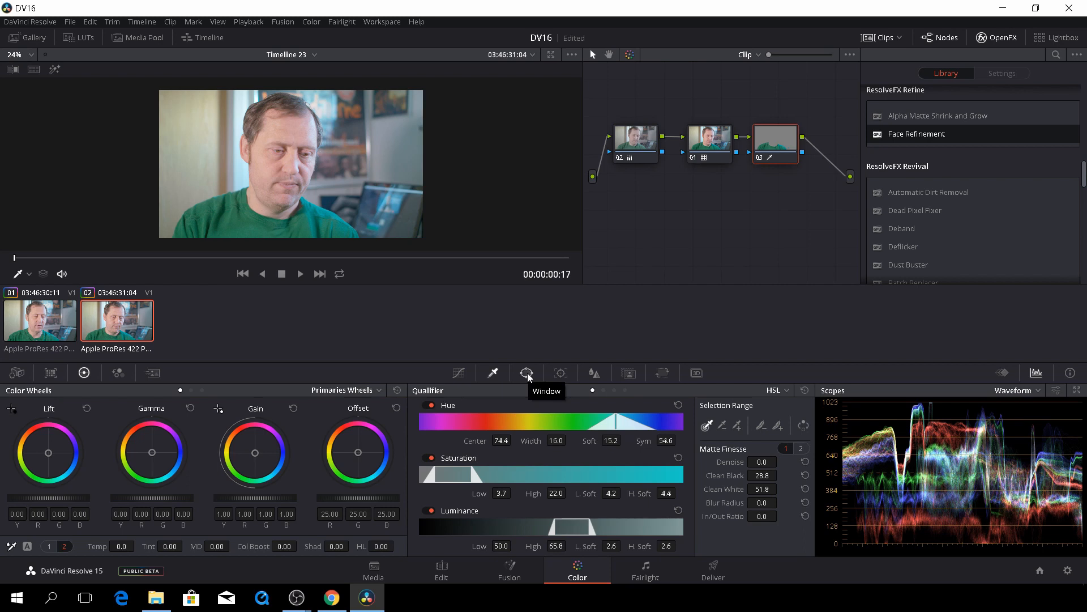
# Step: Add a Curve power window around the T-shirt from the Window palette
pyautogui.click(527, 373)
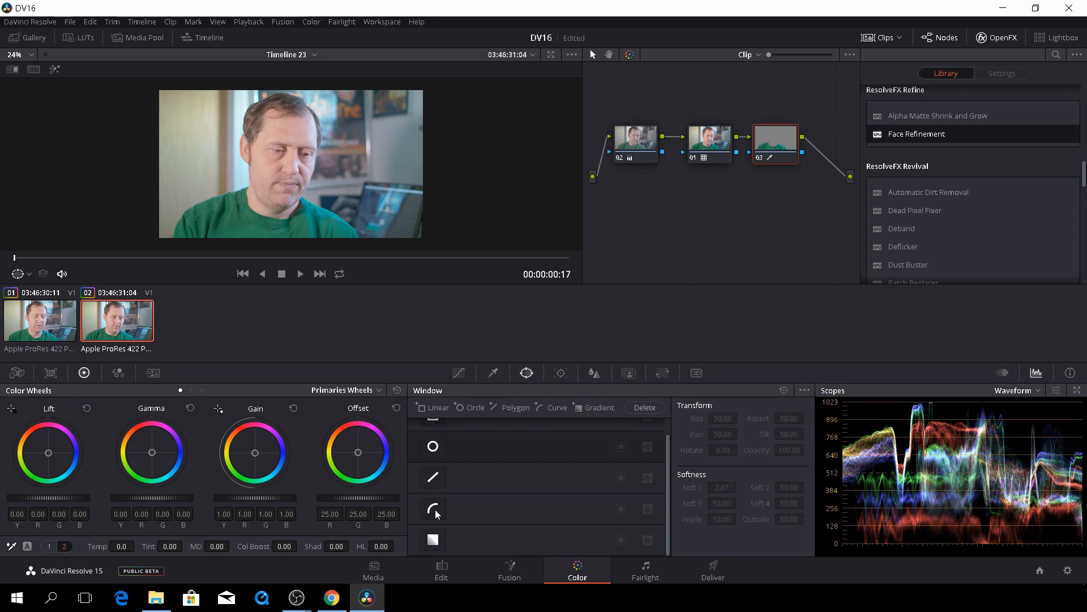
pyautogui.click(431, 508)
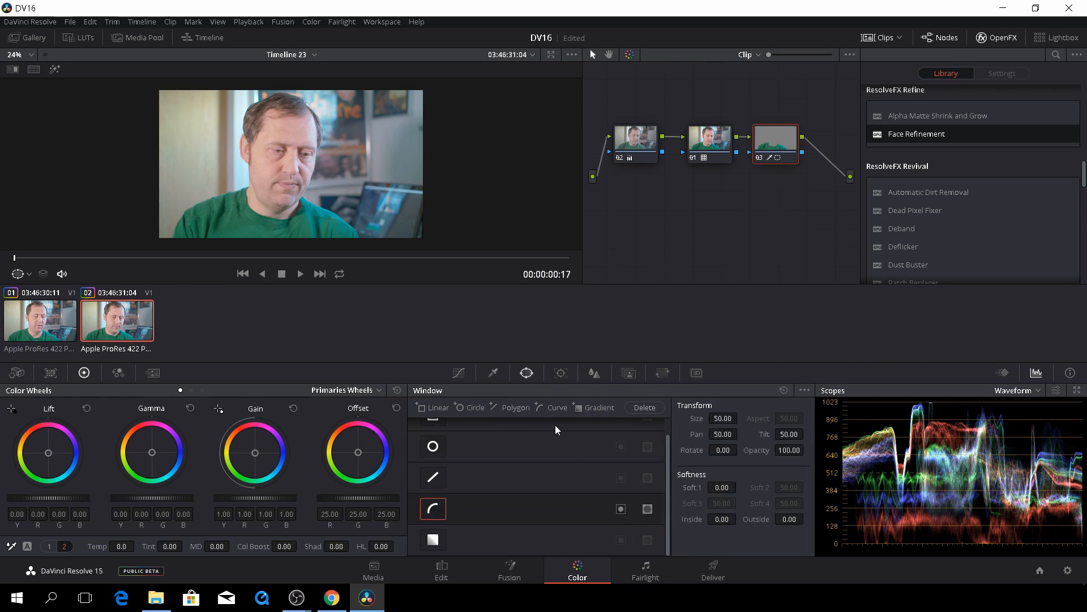
pyautogui.moveTo(249, 265)
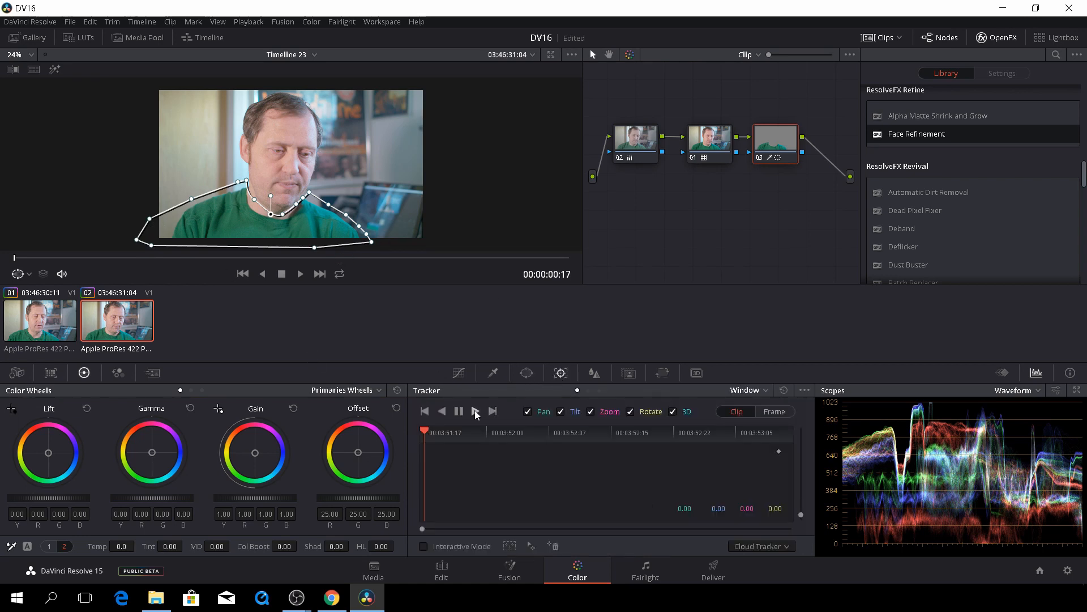
# Step: Track the shirt window forward through the clip, then reach the viewer overlay menu
pyautogui.click(493, 410)
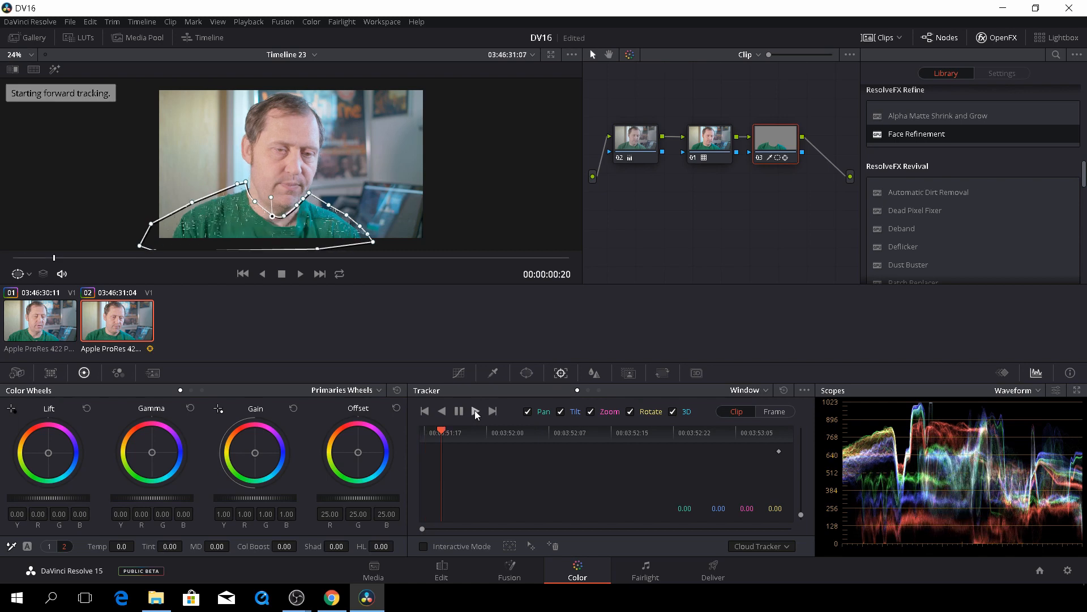
pyautogui.click(475, 410)
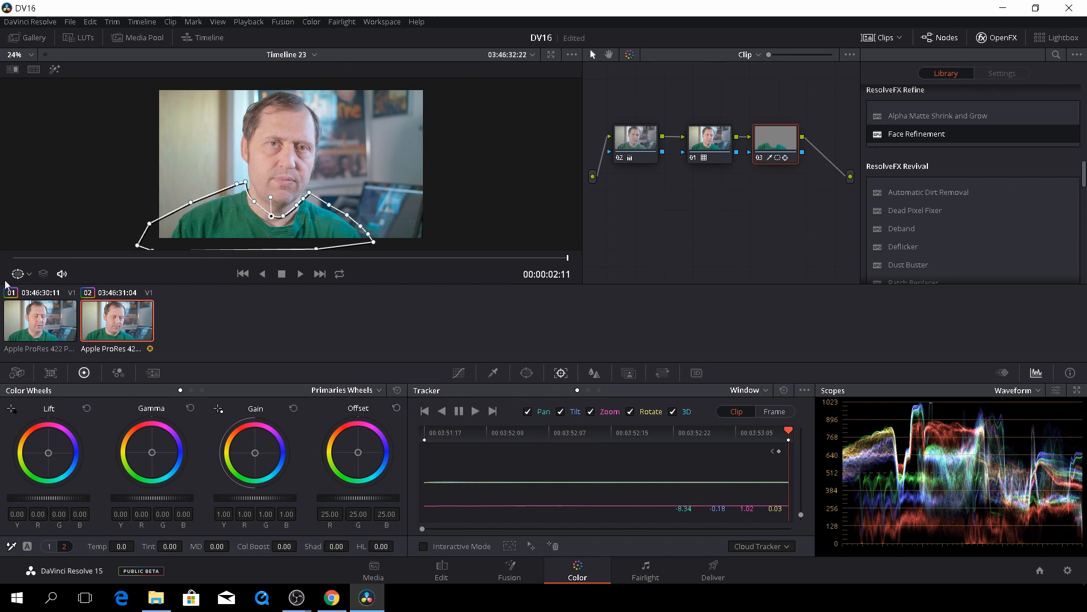
pyautogui.click(32, 273)
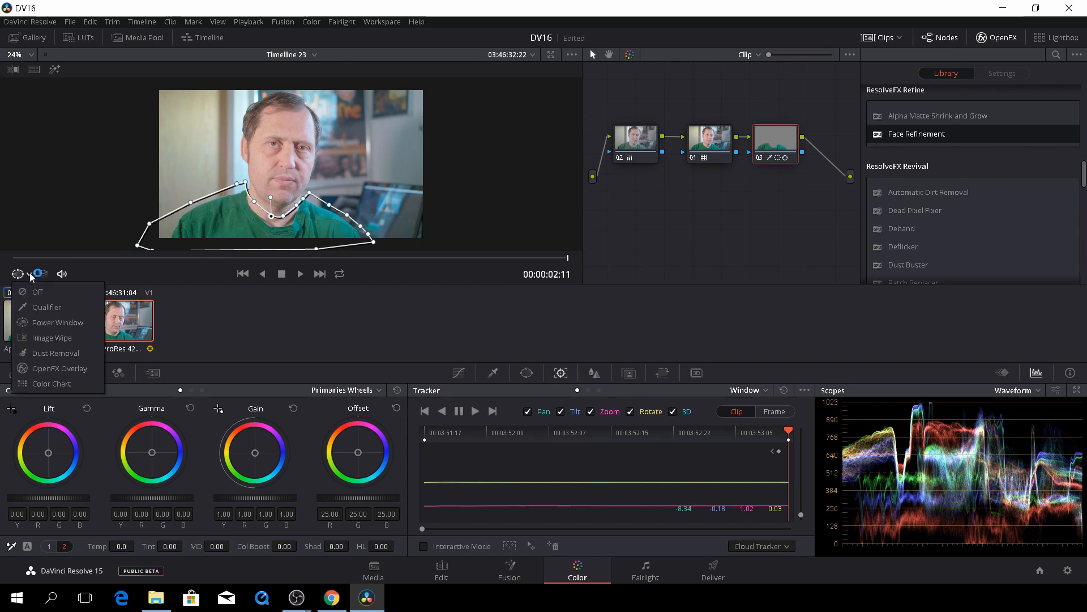
# Step: Turn the onscreen overlay off and push Gain, Gamma and Lift toward blue for the shirt
pyautogui.click(37, 291)
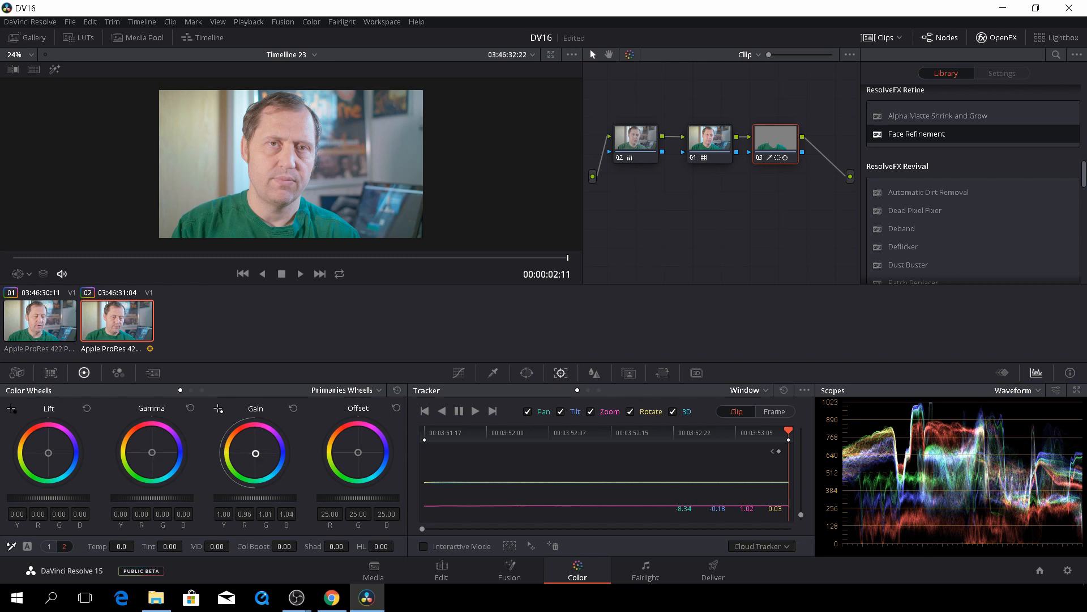
pyautogui.moveTo(255, 453); pyautogui.dragTo(264, 465)
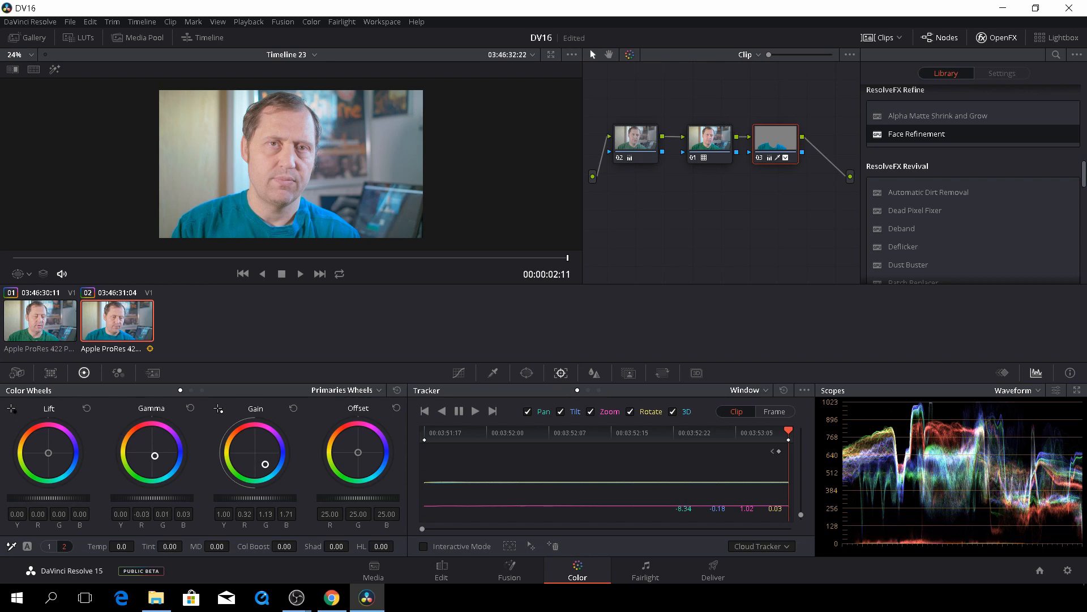
pyautogui.moveTo(155, 456); pyautogui.dragTo(163, 456)
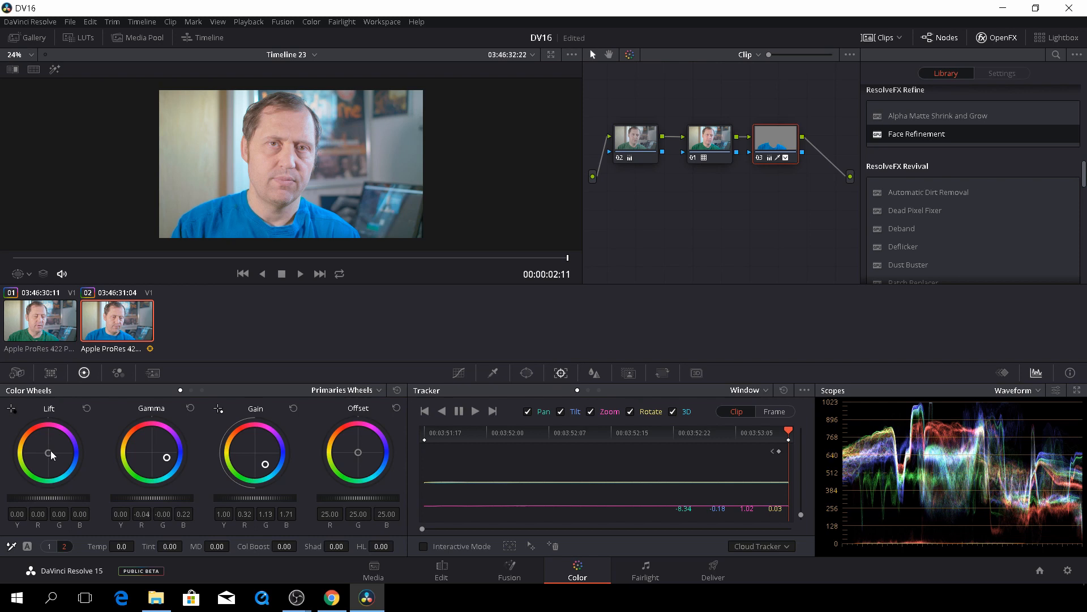
pyautogui.moveTo(51, 447); pyautogui.dragTo(51, 456)
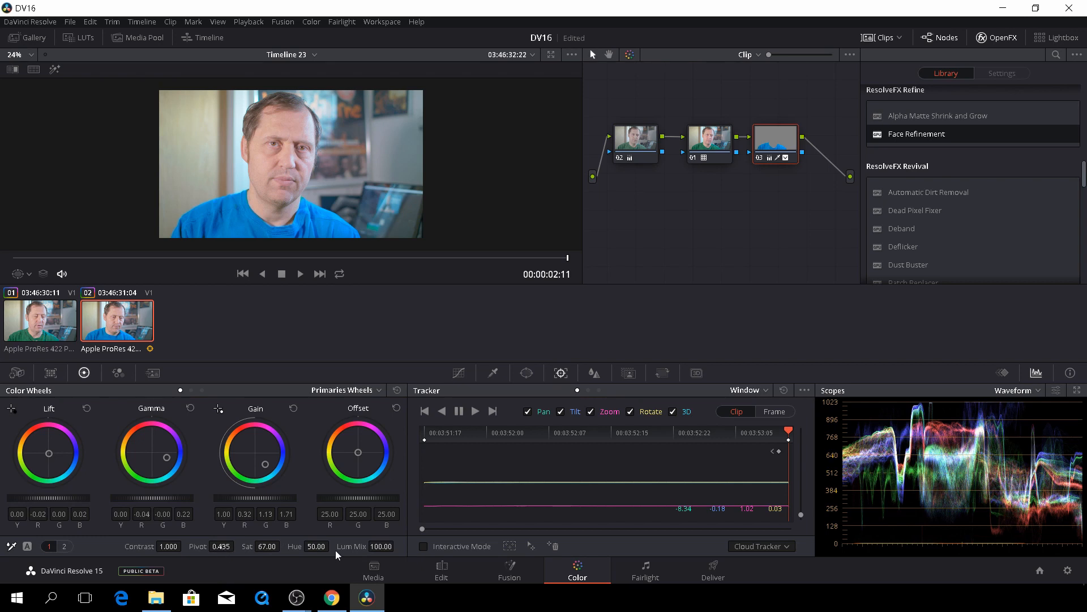
# Step: Nudge the shirt's hue and return to the Edit page to compare the two clips
pyautogui.click(334, 546)
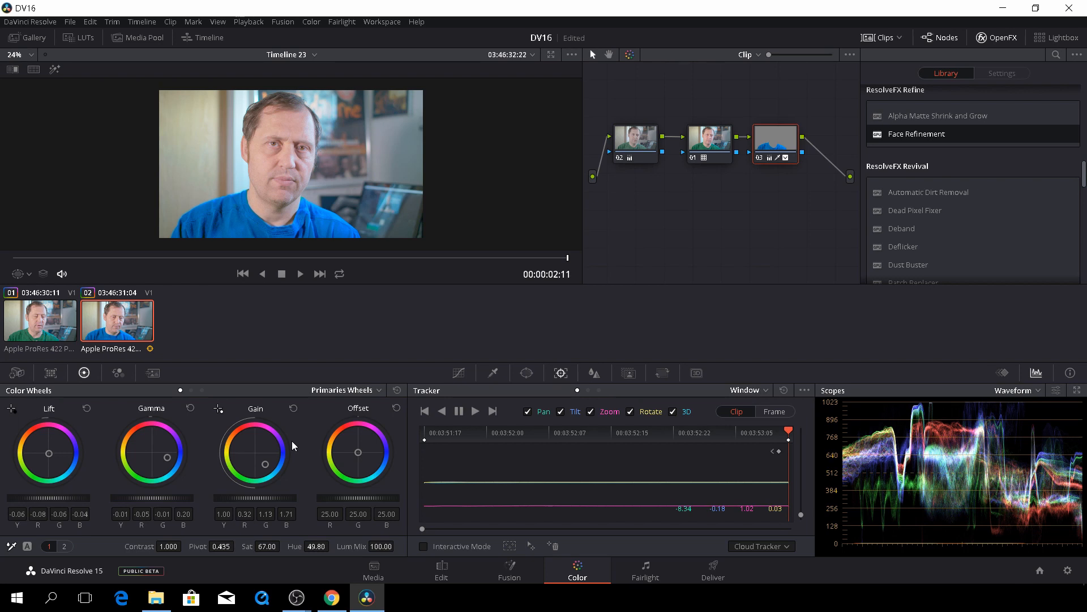
pyautogui.click(441, 568)
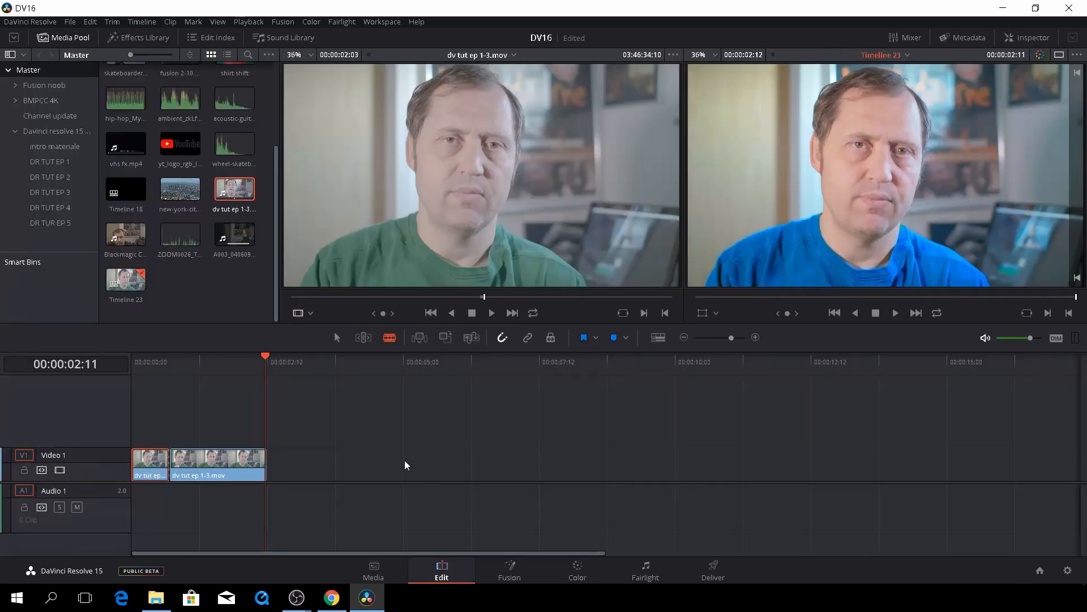